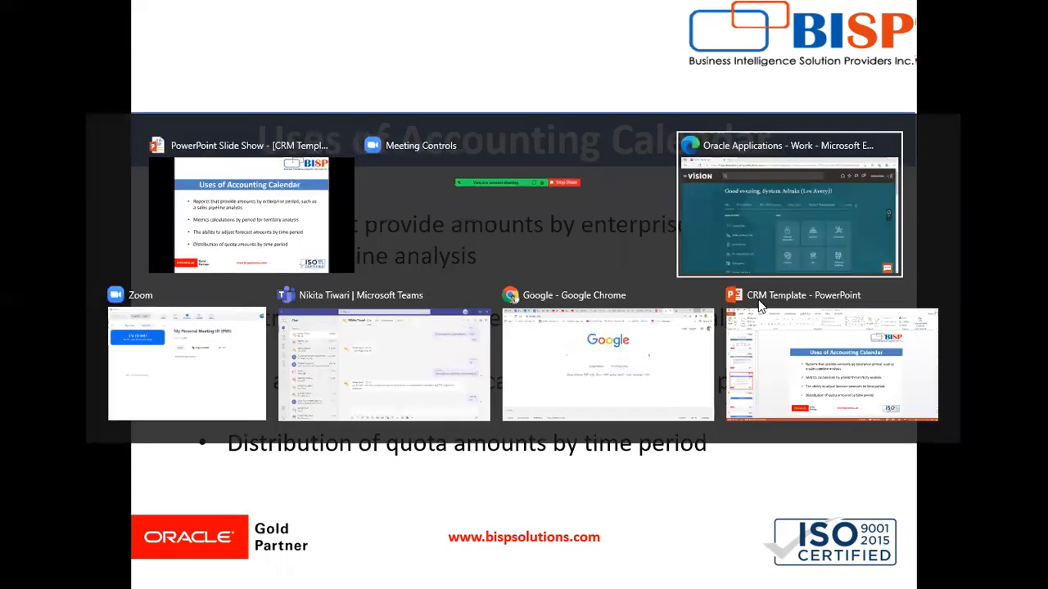
Step: Switch to the Oracle Applications Edge window showing the Vision home page
left_click(788, 203)
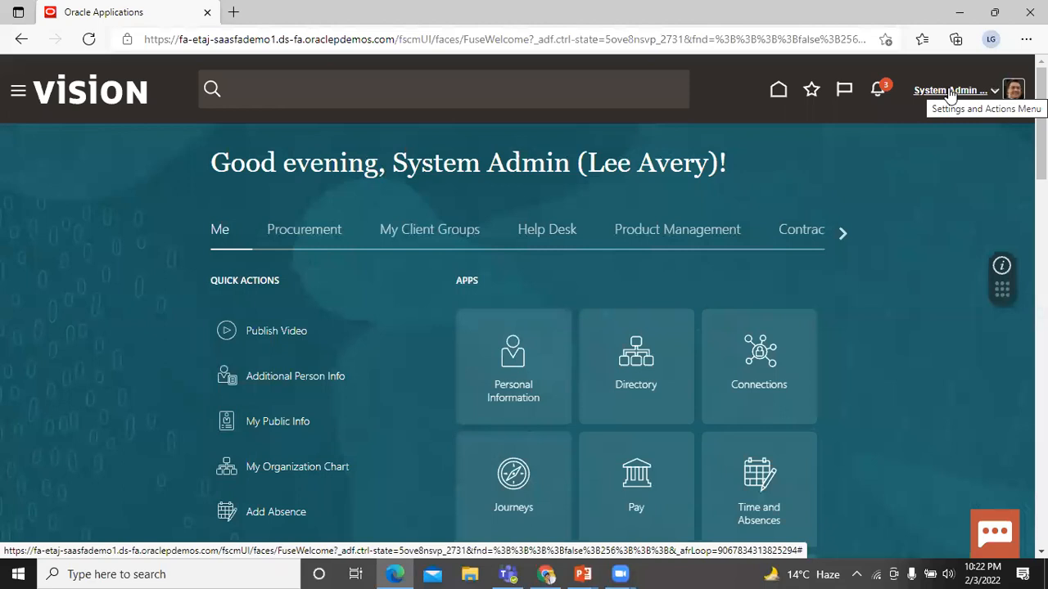
Step: Go to Setup and Maintenance from the user name menu's Administration section
left_click(952, 90)
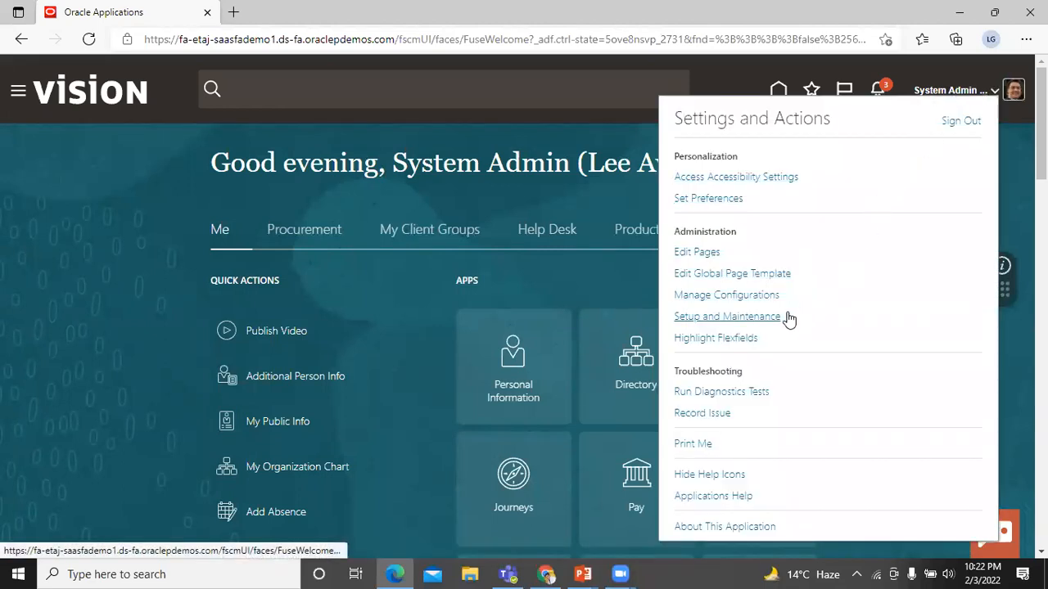
left_click(726, 316)
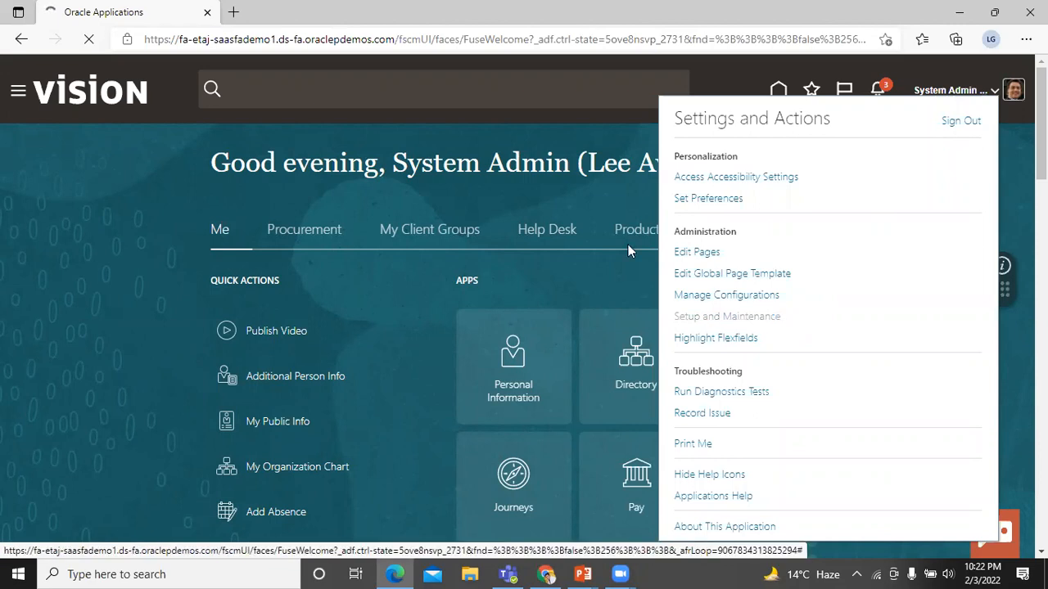
mouse_move(76, 259)
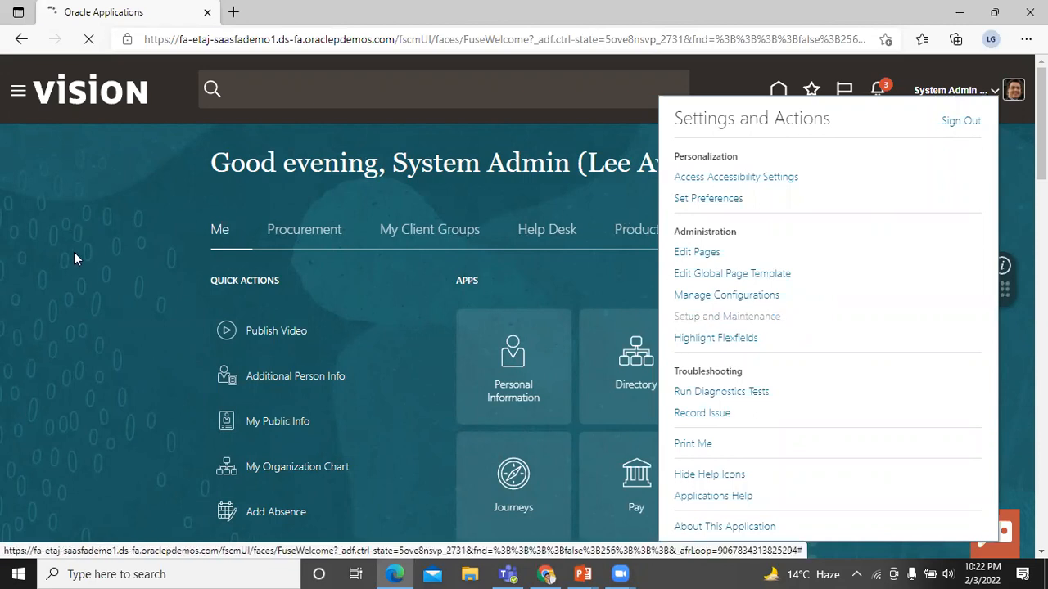
left_click(726, 316)
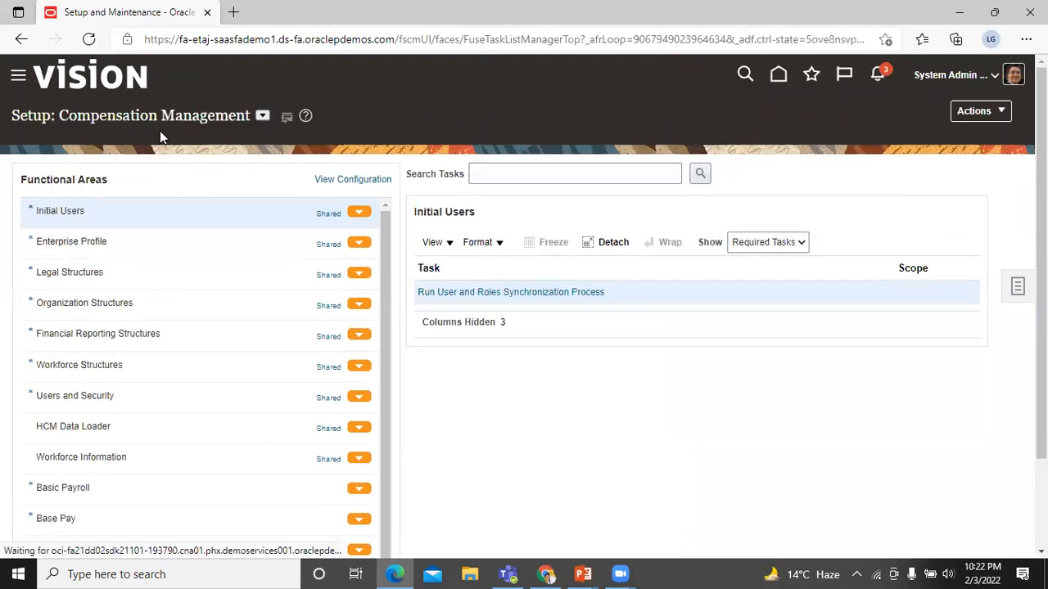
Step: Switch the offering to Sales and open Manage Accounting Calendars under Company Profile
left_click(262, 115)
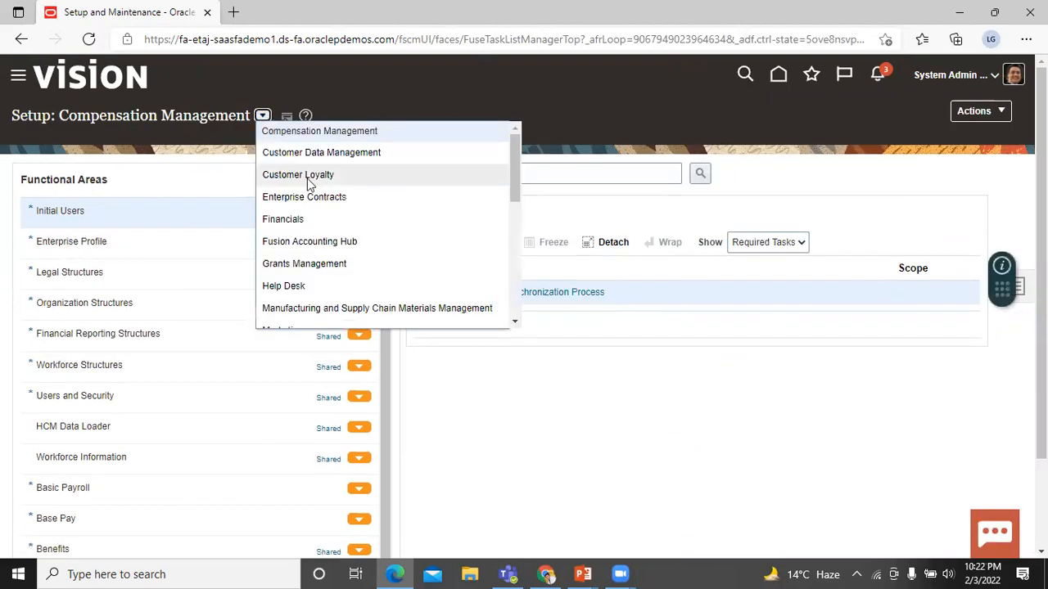
scroll("down", 3)
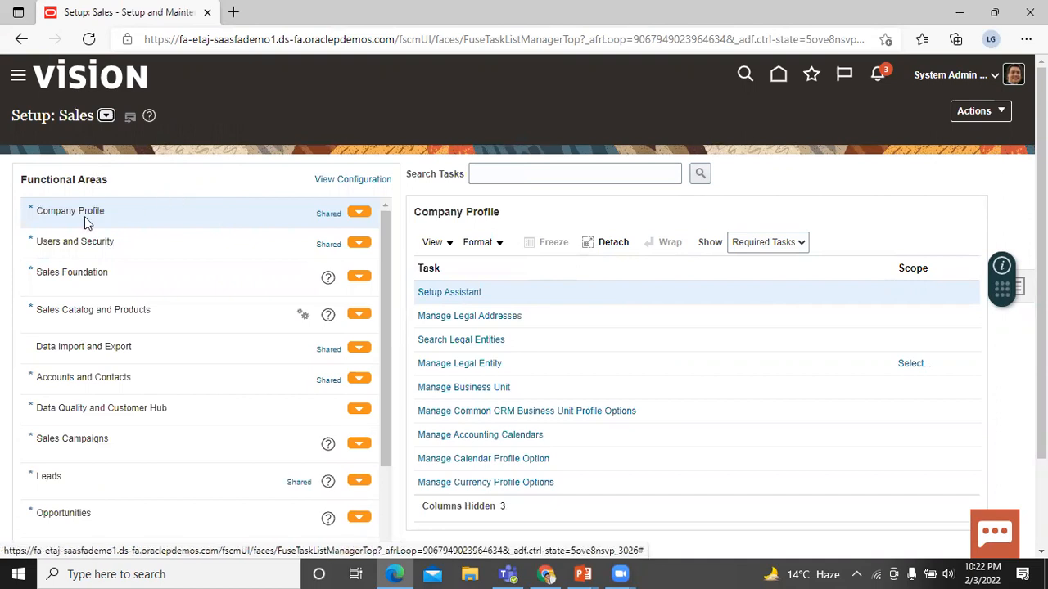
mouse_move(139, 219)
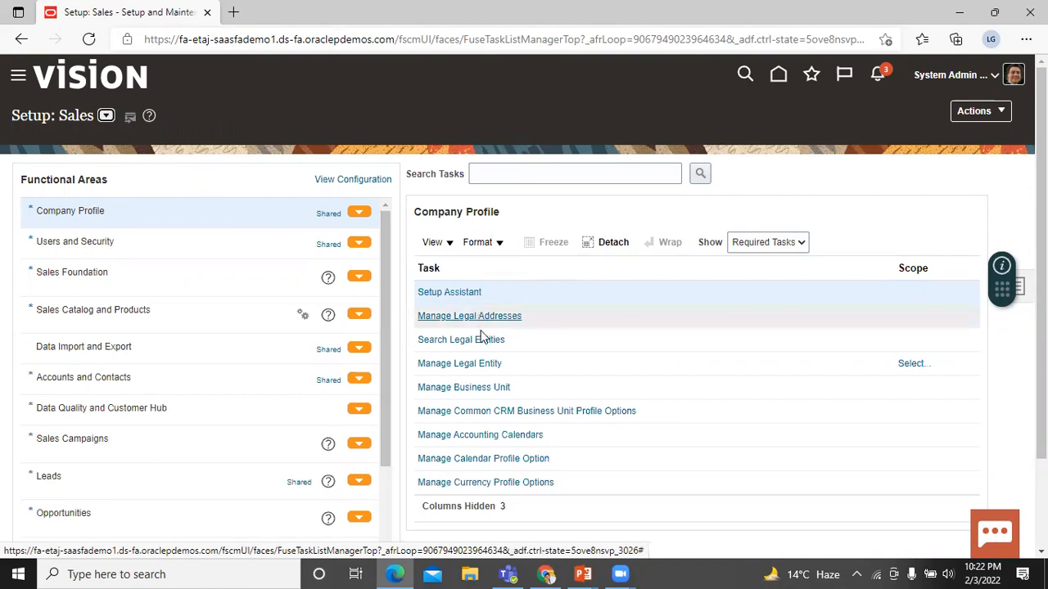
mouse_move(479, 434)
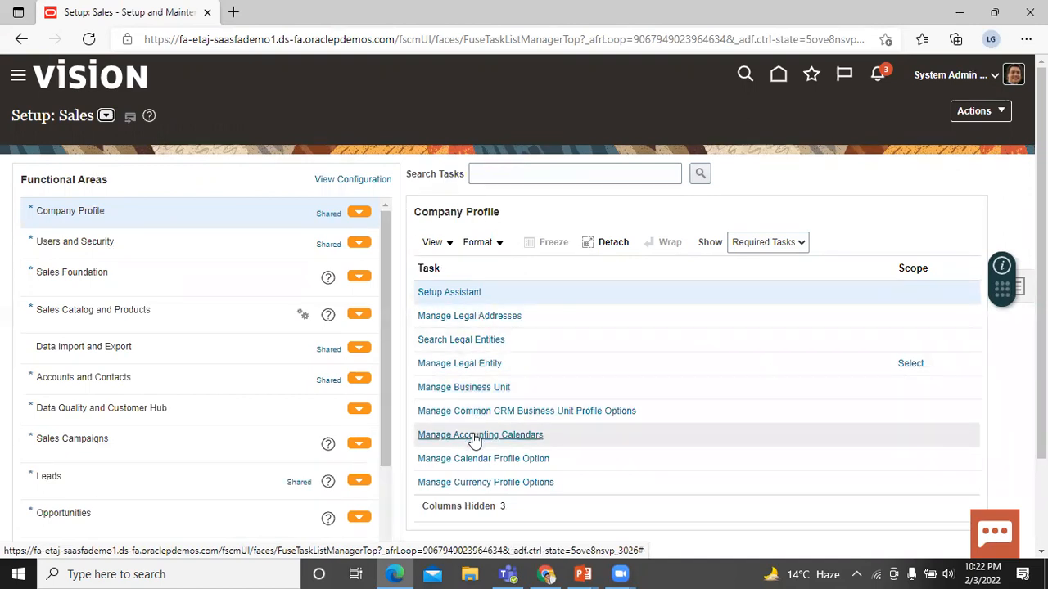
left_click(480, 435)
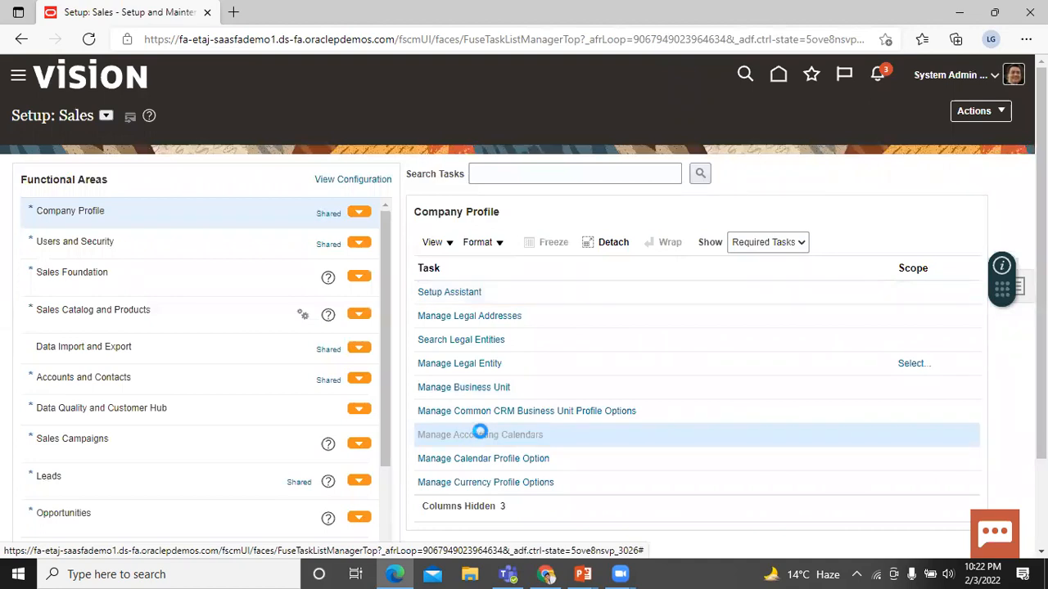
left_click(480, 434)
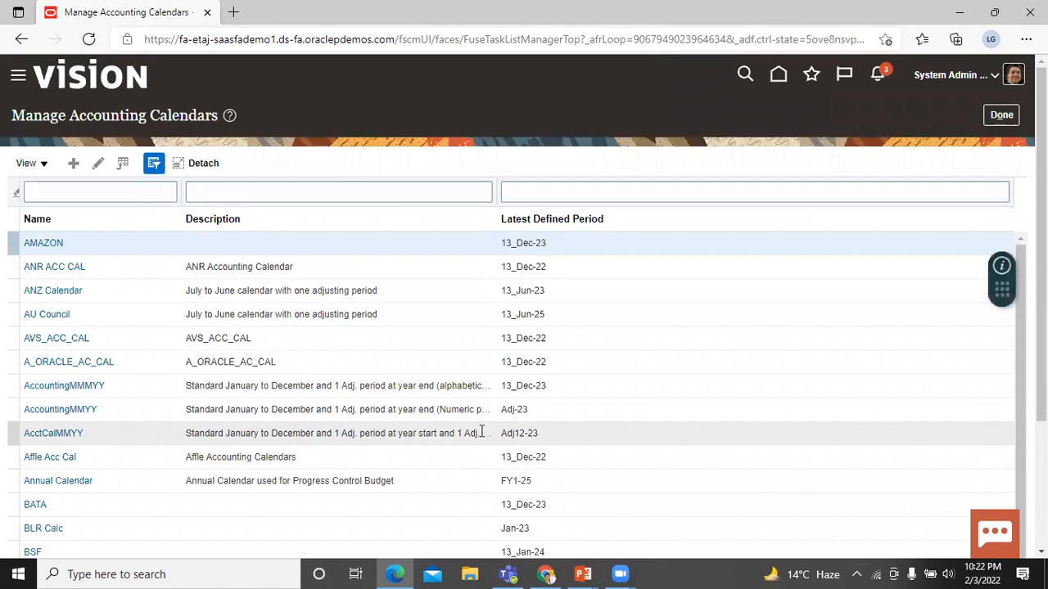
mouse_move(75, 178)
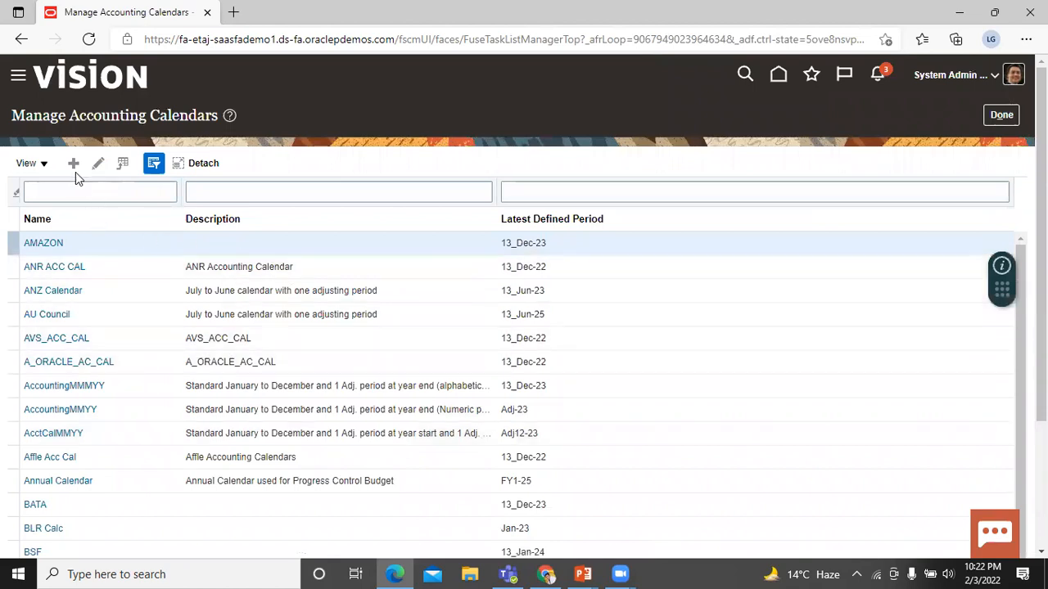
mouse_move(73, 163)
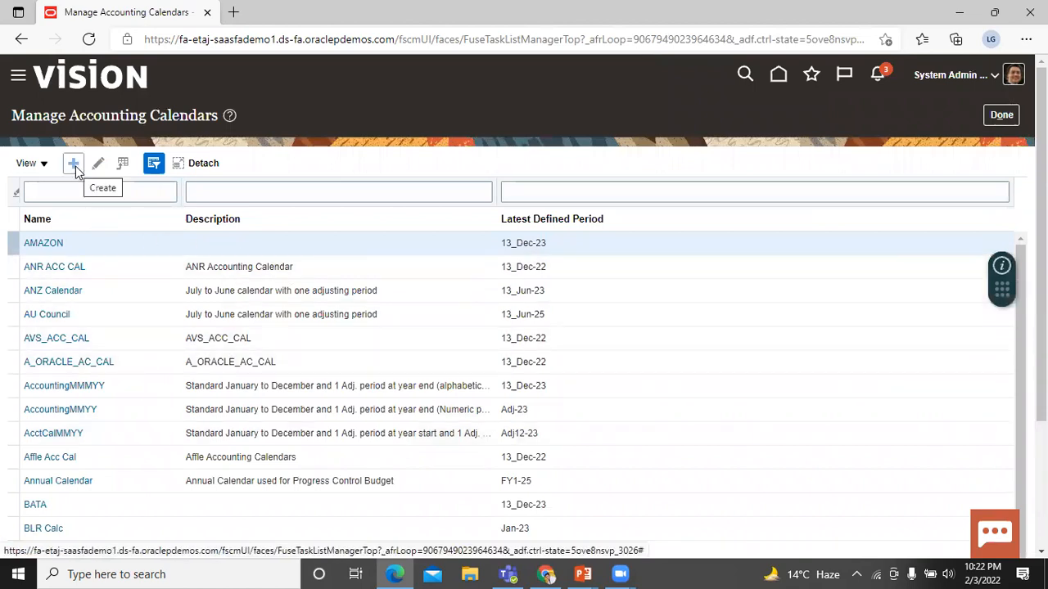
mouse_move(73, 168)
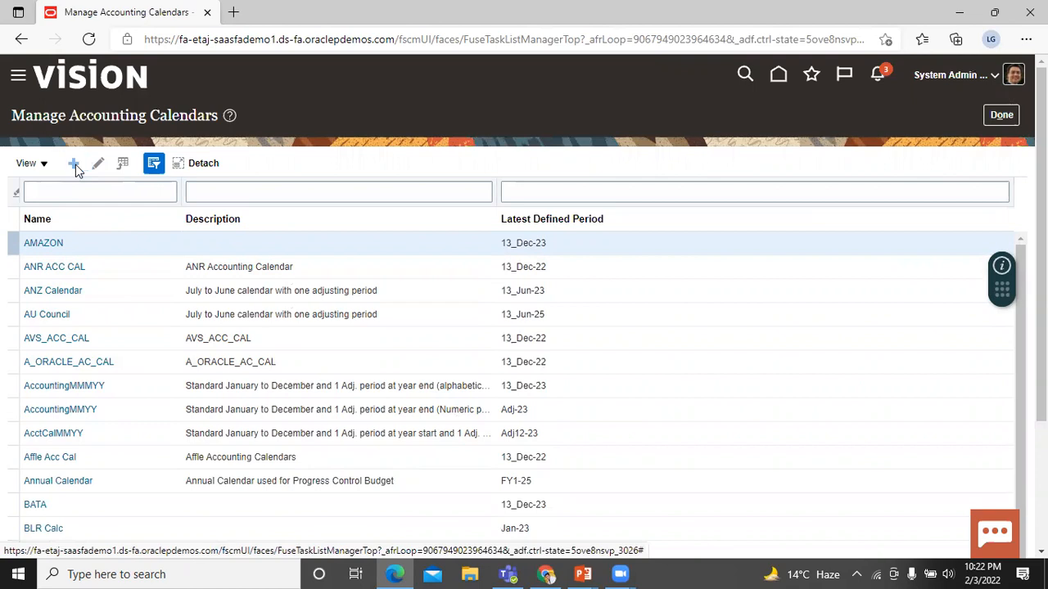
Step: Start a new accounting calendar from the Manage Accounting Calendars toolbar
left_click(74, 163)
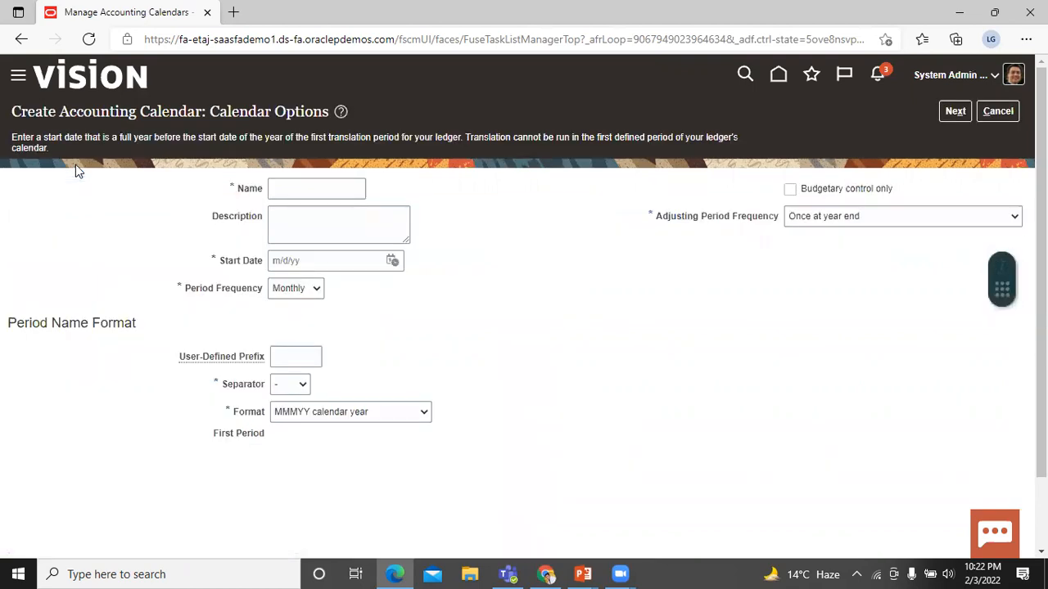
Step: Enter 'BISP calendar' as the new calendar's name using the saved suggestion
left_click(316, 188)
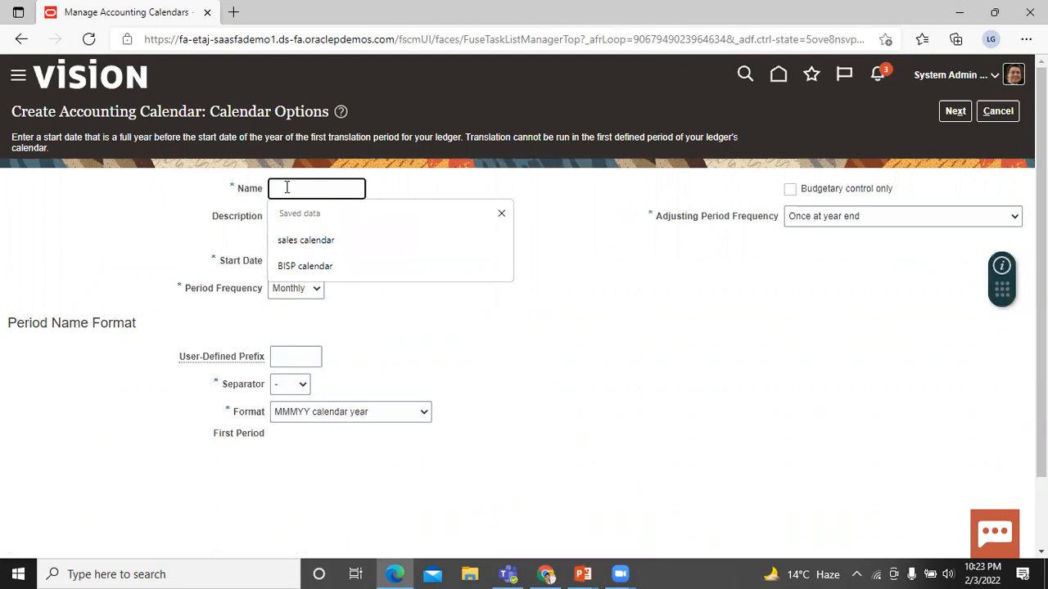
type("BIS")
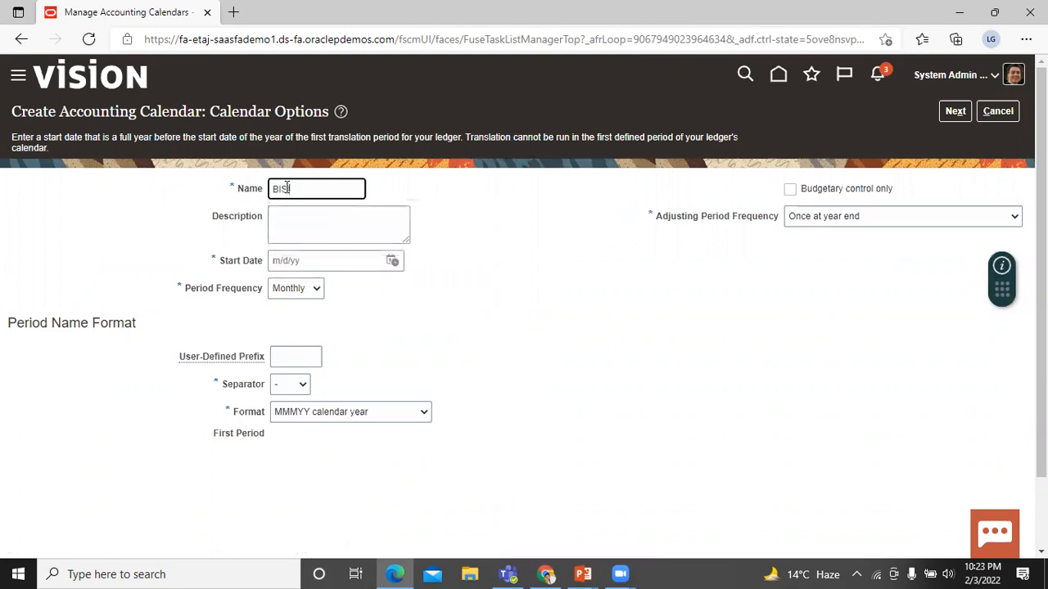
type("P")
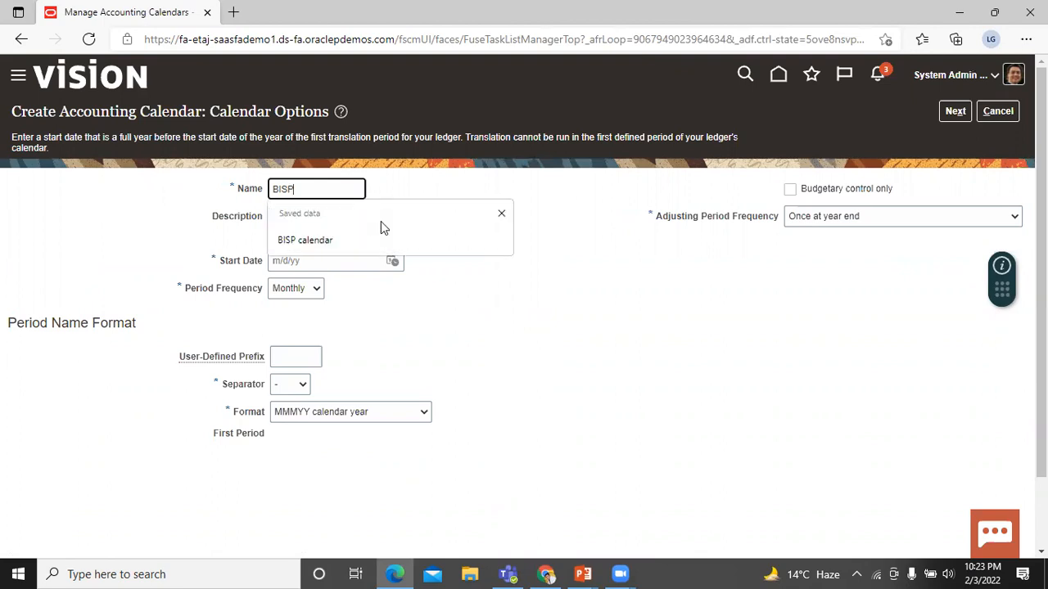
left_click(305, 240)
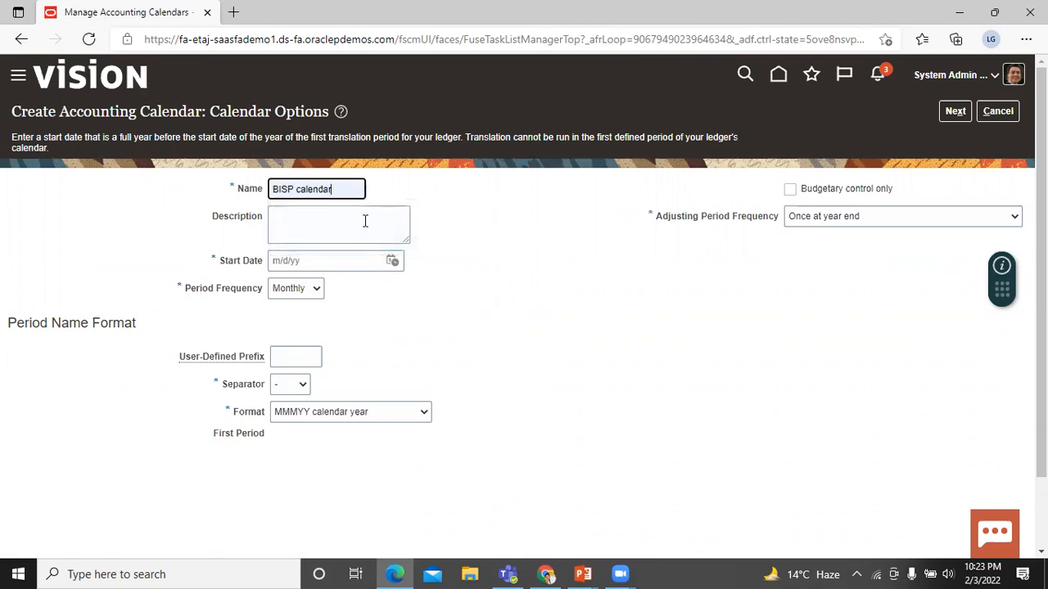
mouse_move(393, 260)
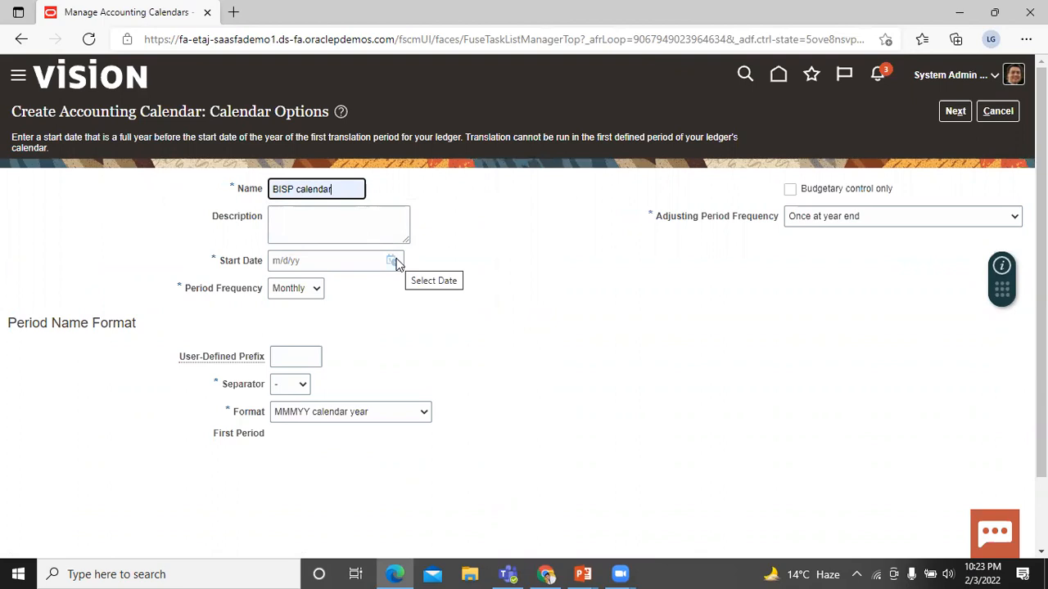
Step: Set the calendar start date to January 1, 2022
left_click(486, 287)
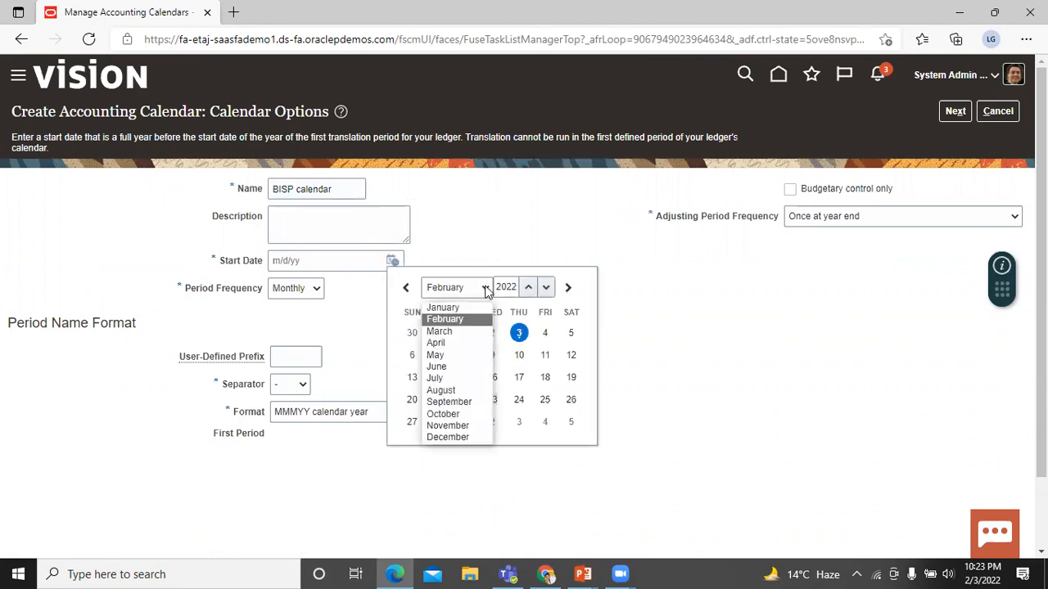
left_click(442, 307)
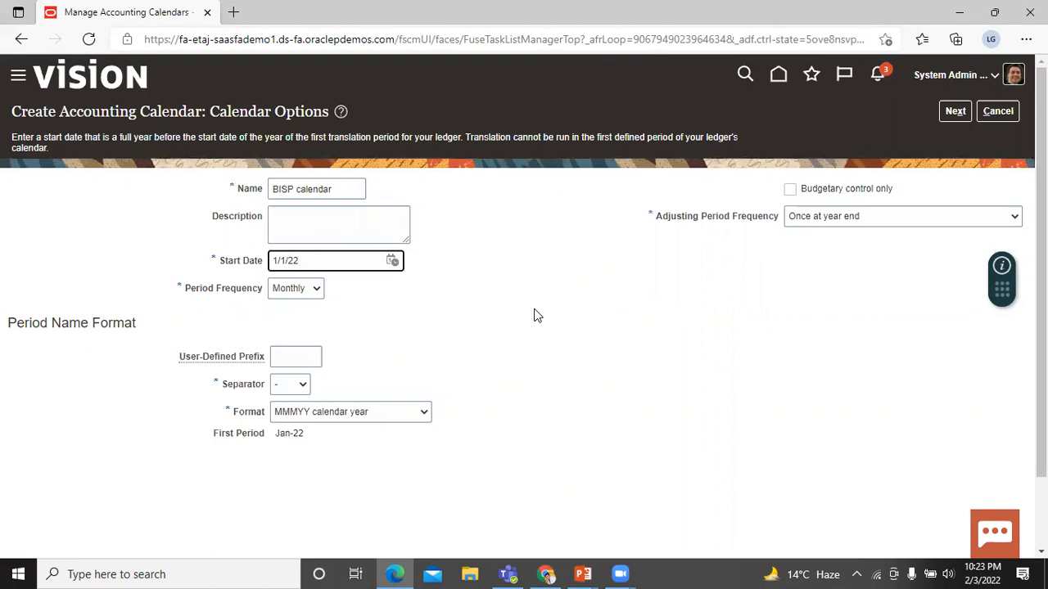
mouse_move(411, 318)
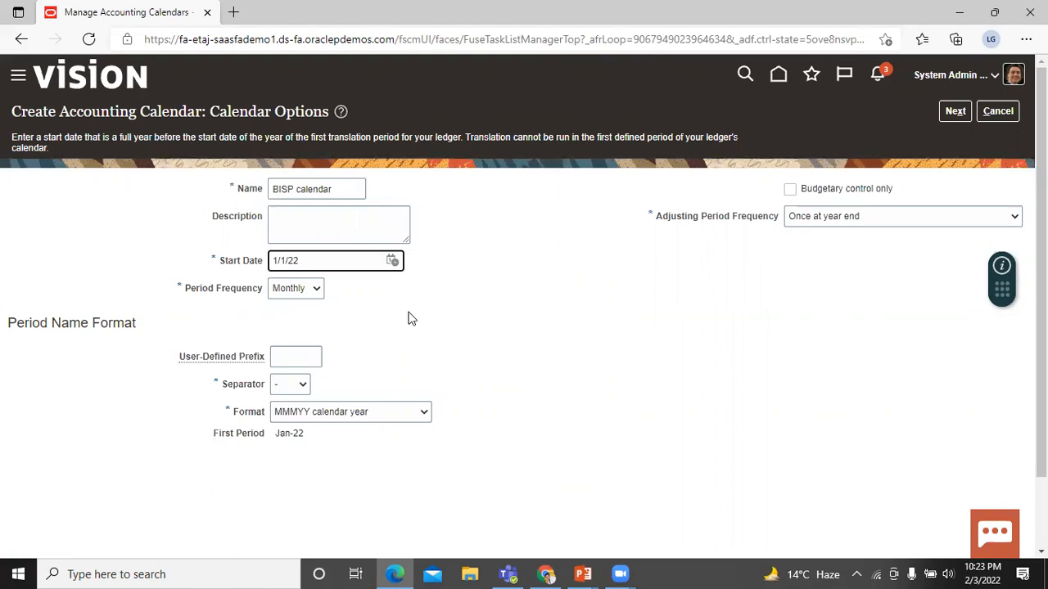
mouse_move(407, 319)
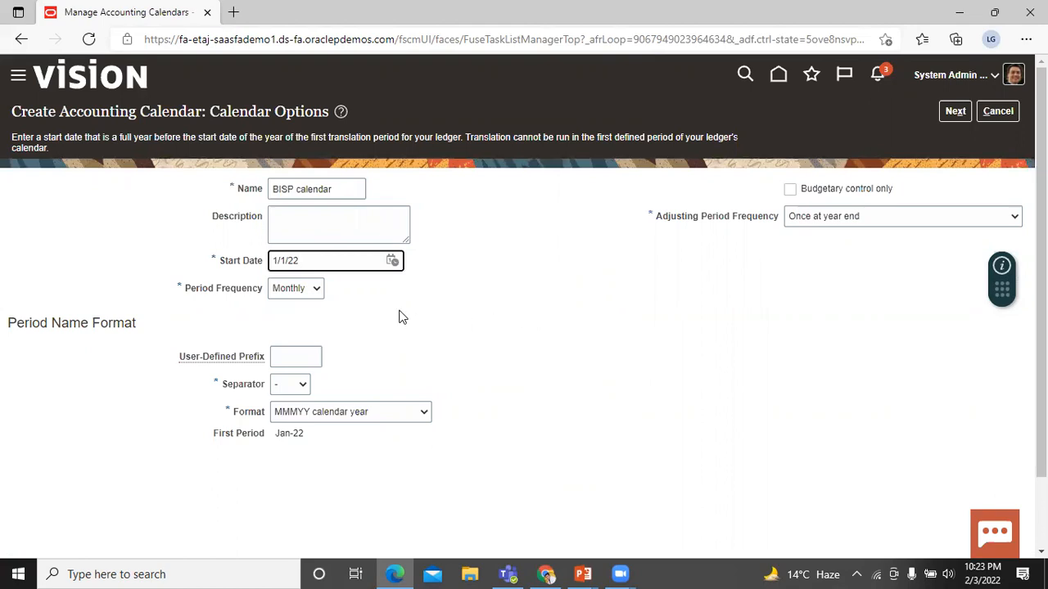
mouse_move(375, 341)
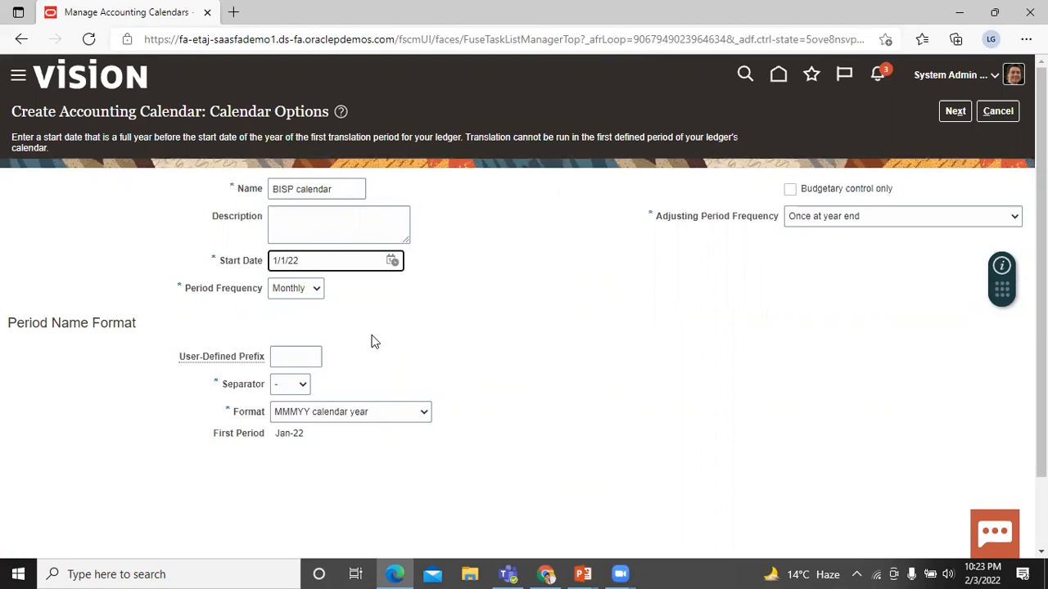
Step: Set the user-defined period name prefix to BISP
left_click(295, 356)
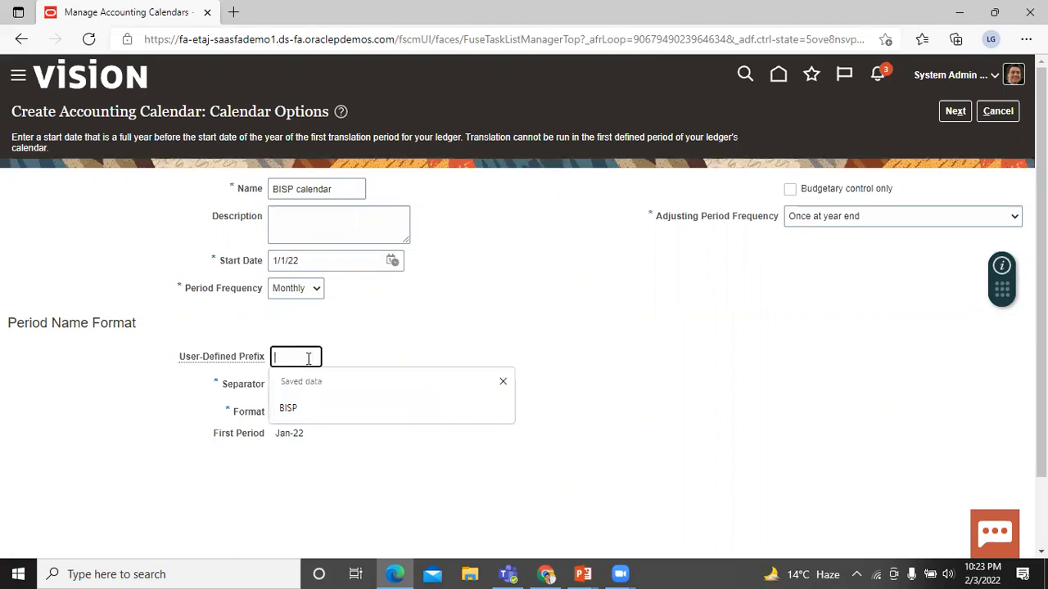
left_click(288, 408)
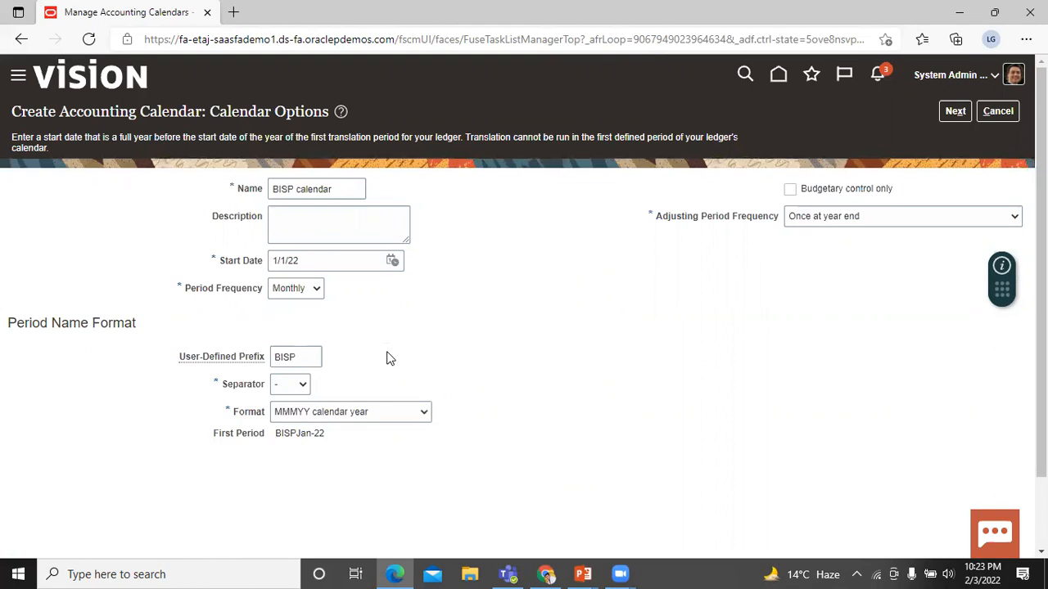
mouse_move(394, 422)
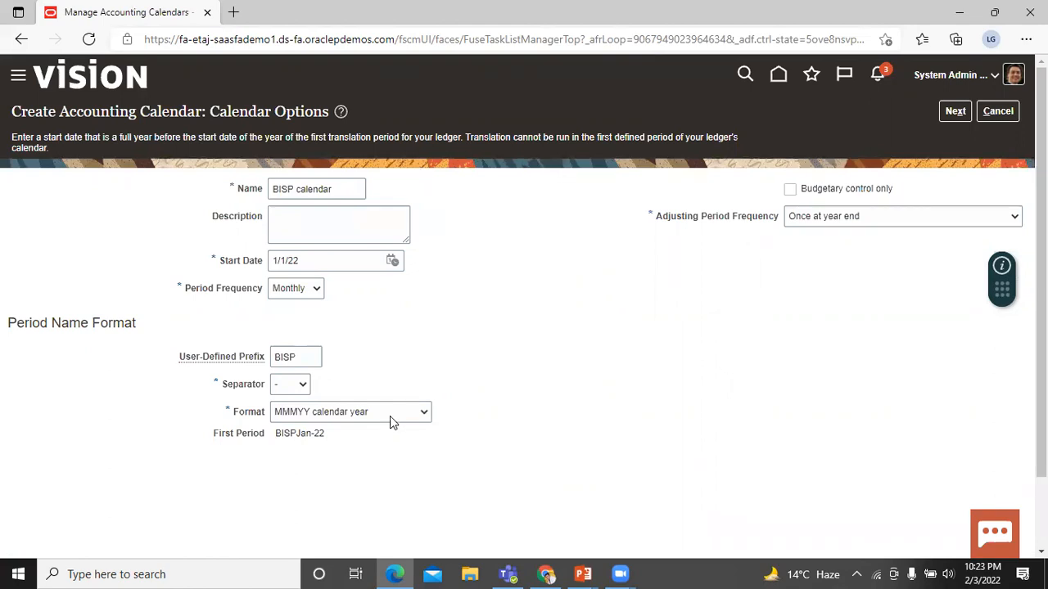
mouse_move(768, 327)
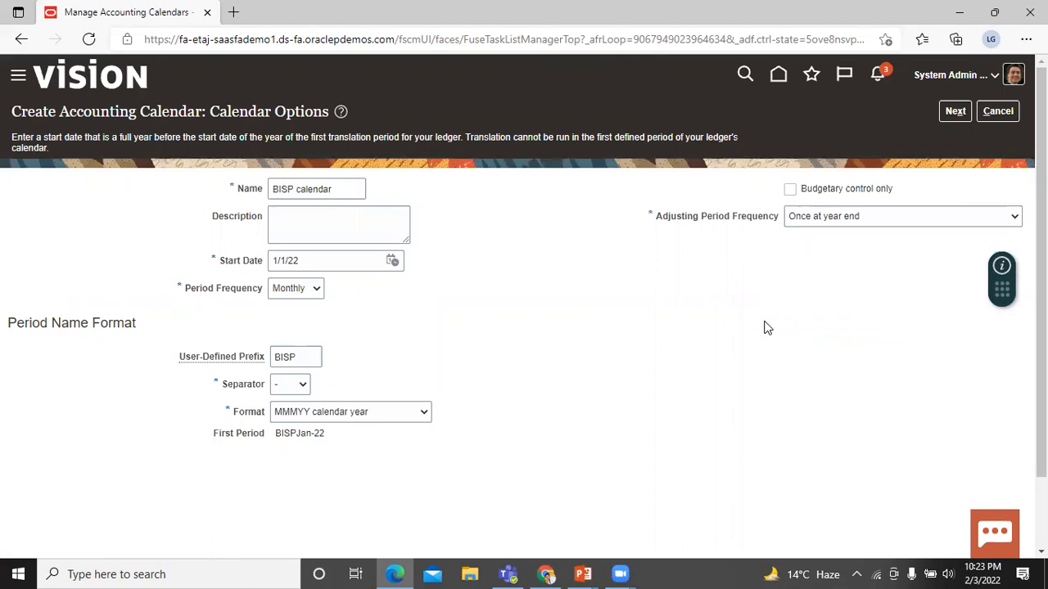
mouse_move(777, 293)
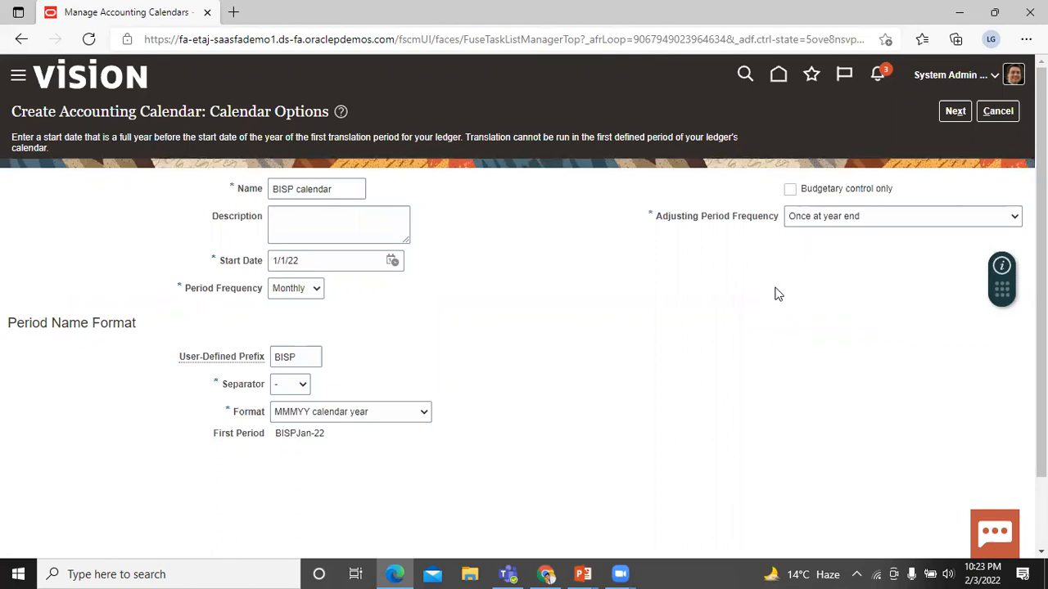
mouse_move(787, 269)
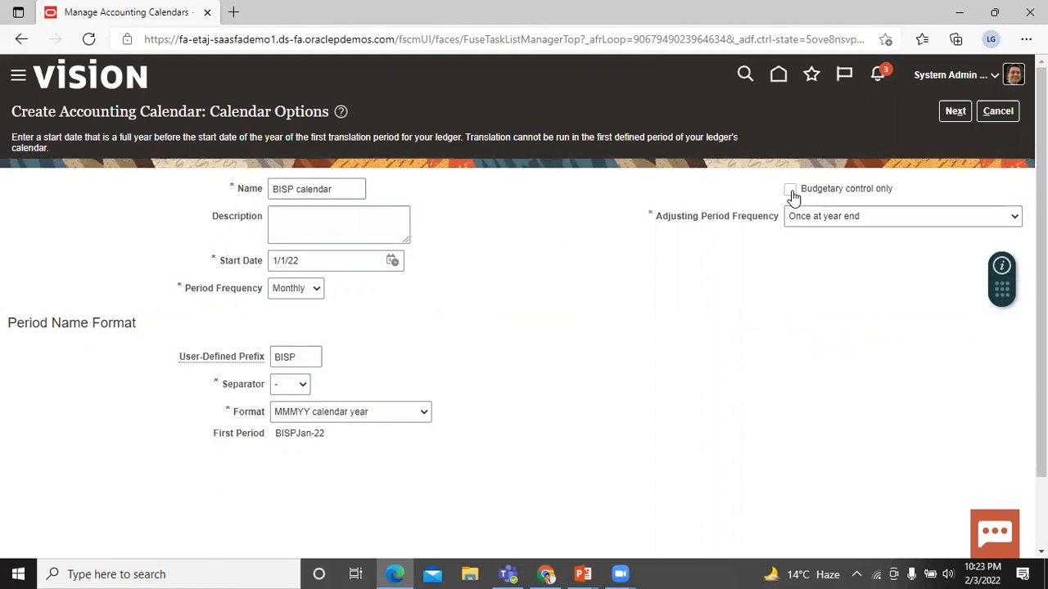
mouse_move(754, 300)
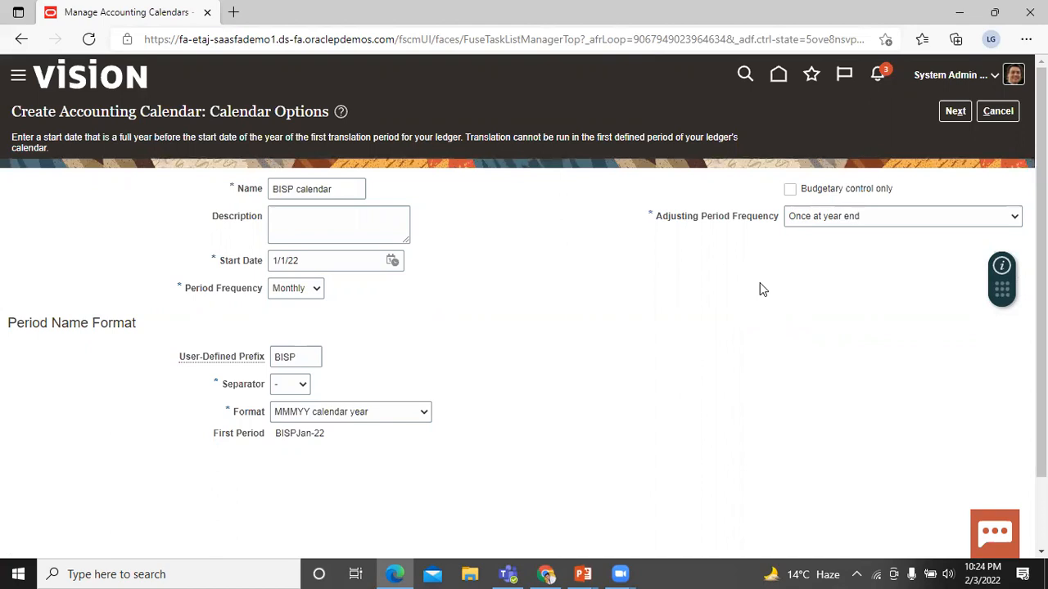
mouse_move(751, 292)
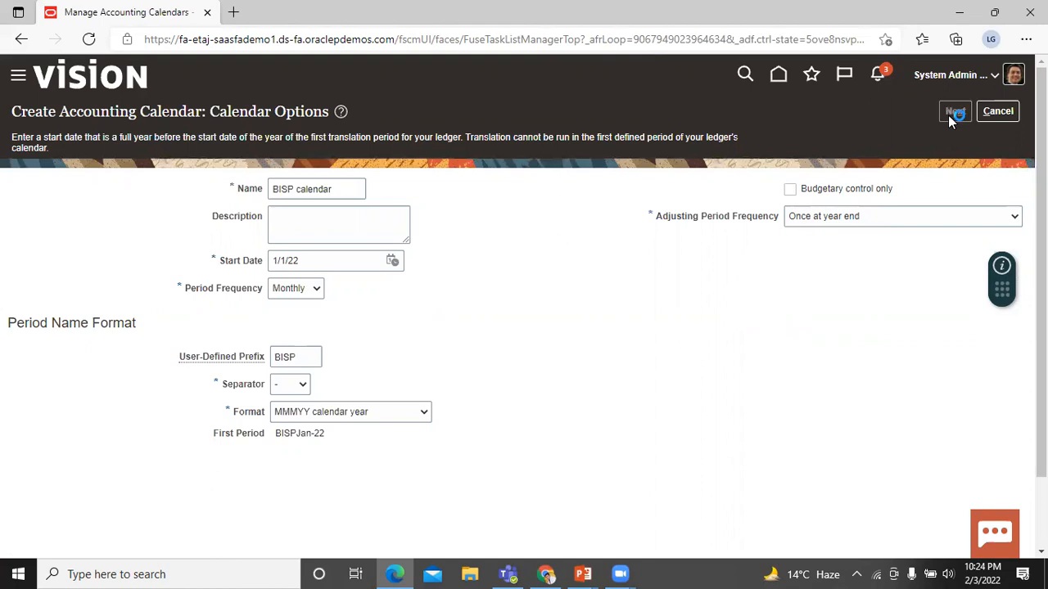
Step: Review the generated periods BISPJan-22 through BISP13_Dec-22 in Period Details
left_click(954, 111)
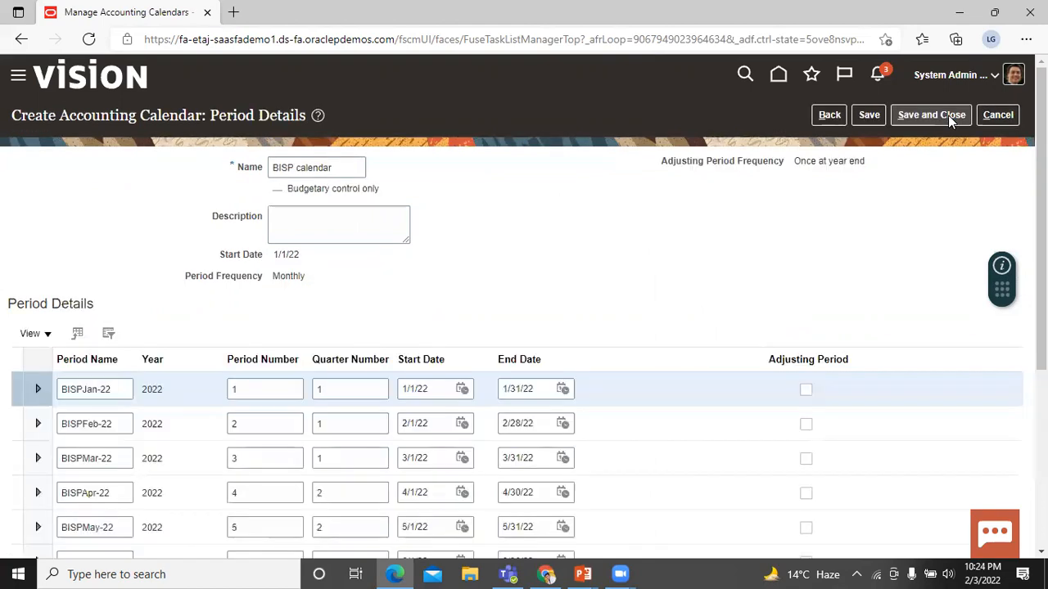
left_click(931, 115)
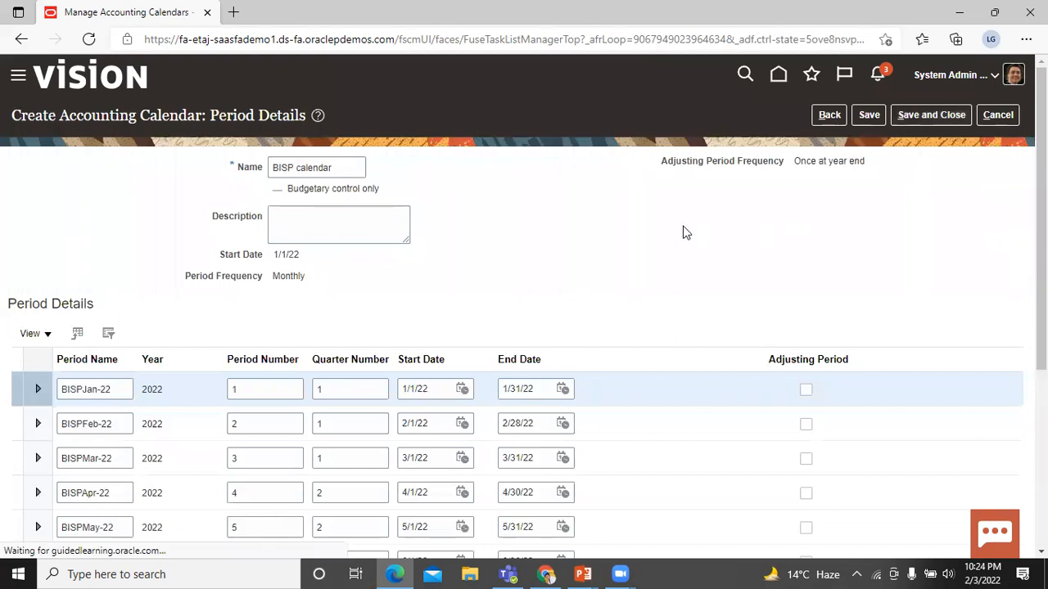
scroll("down", 3)
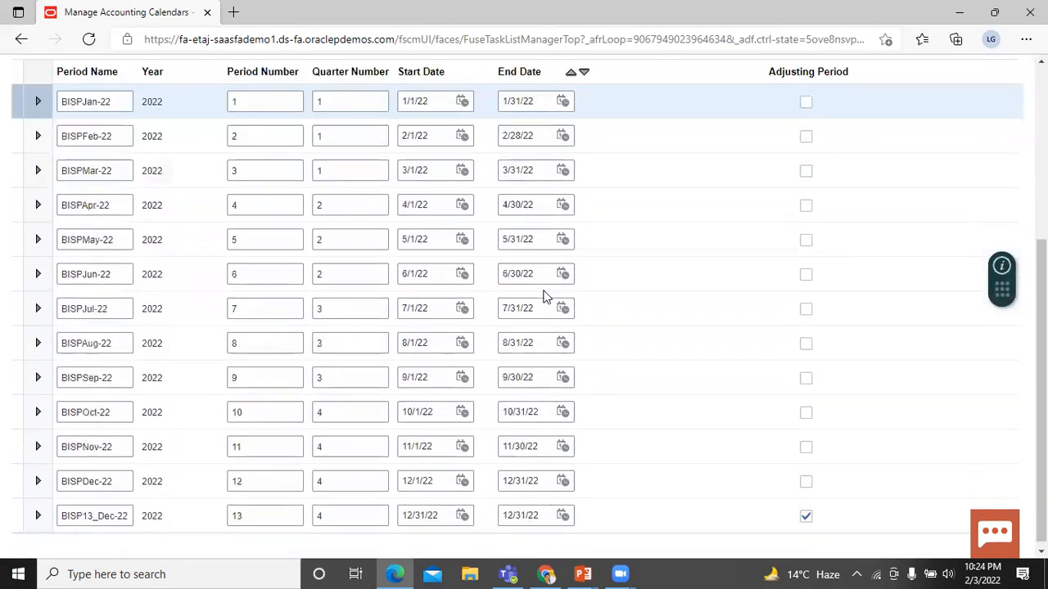
scroll("up", 3)
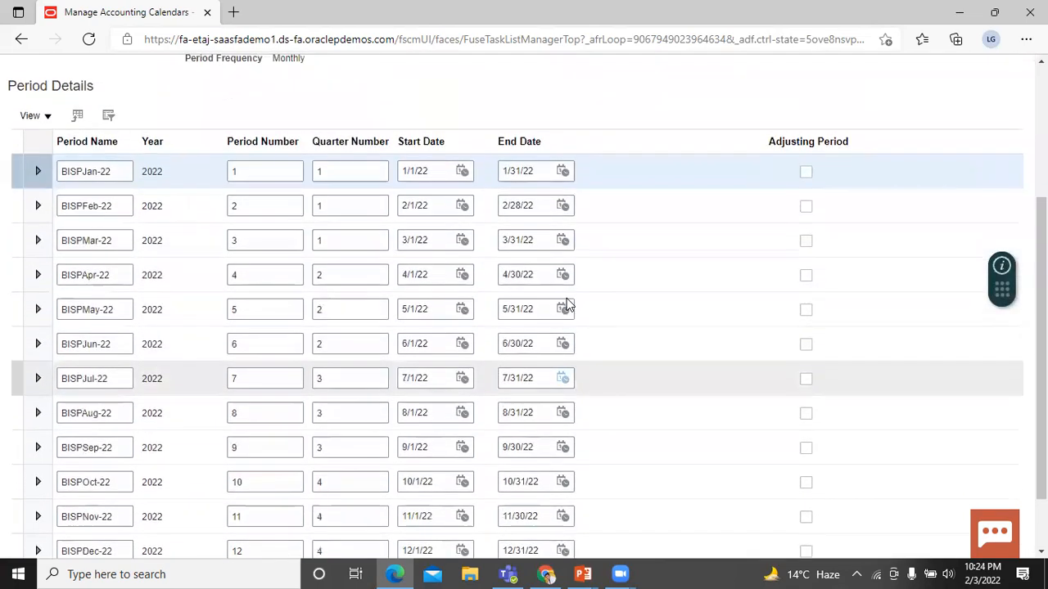
scroll("up", 3)
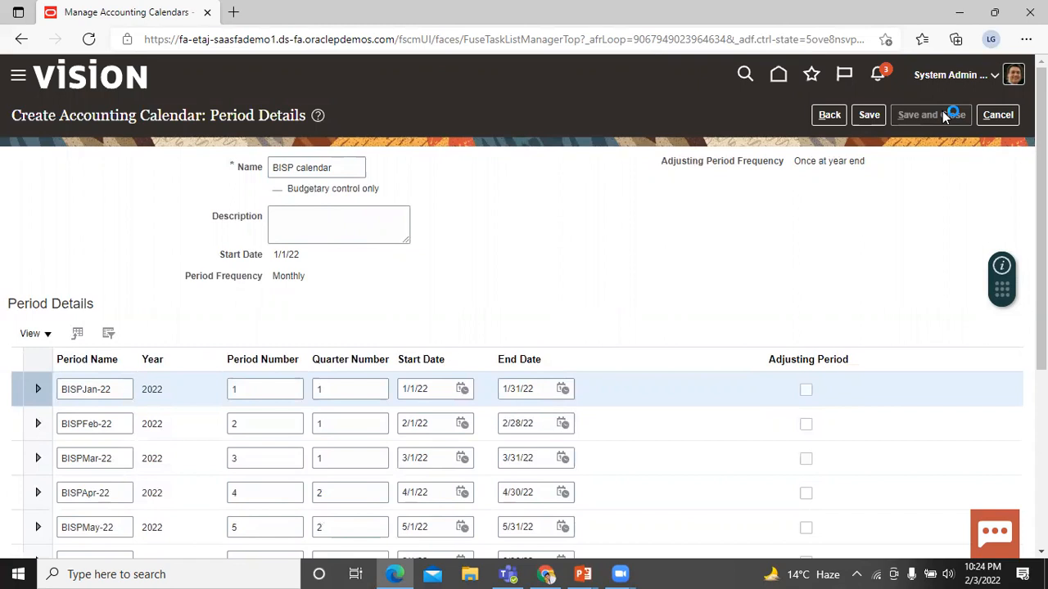
mouse_move(904, 128)
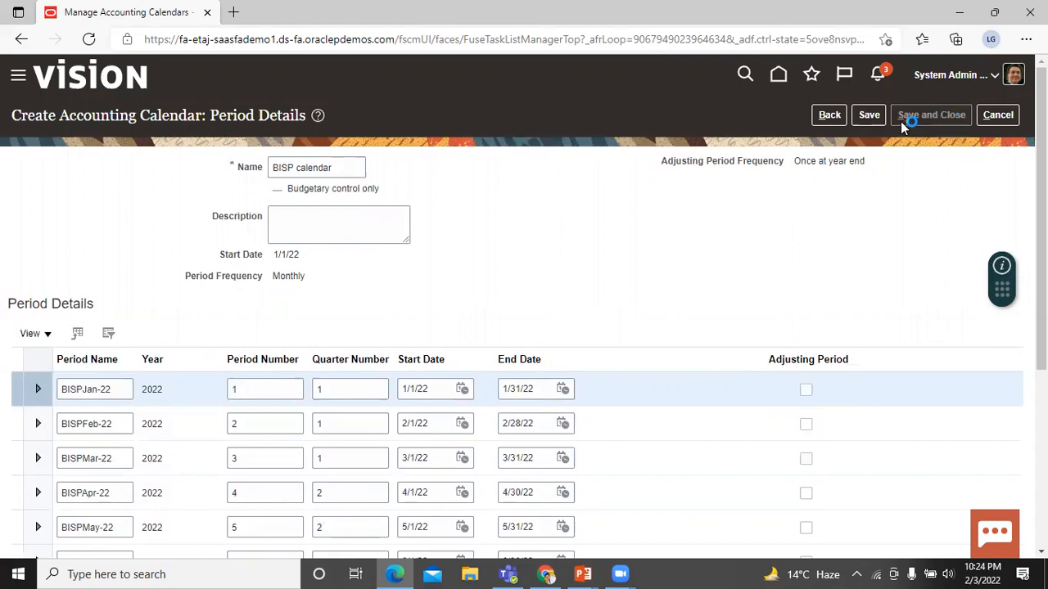
Step: Save BISP calendar and find it in the calendar list with period BISP13_Dec-22
left_click(930, 115)
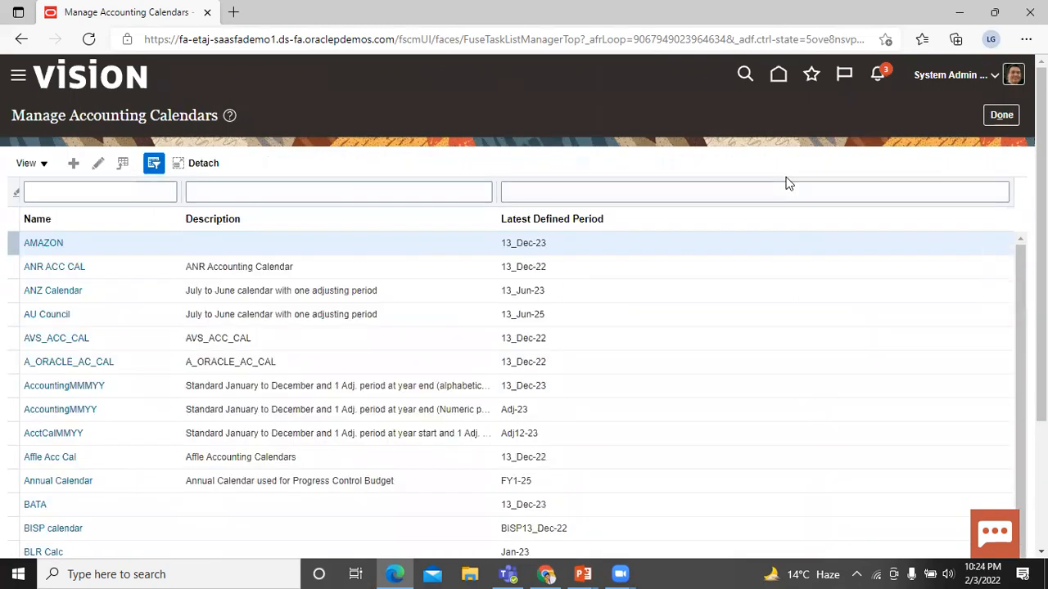
scroll("down", 3)
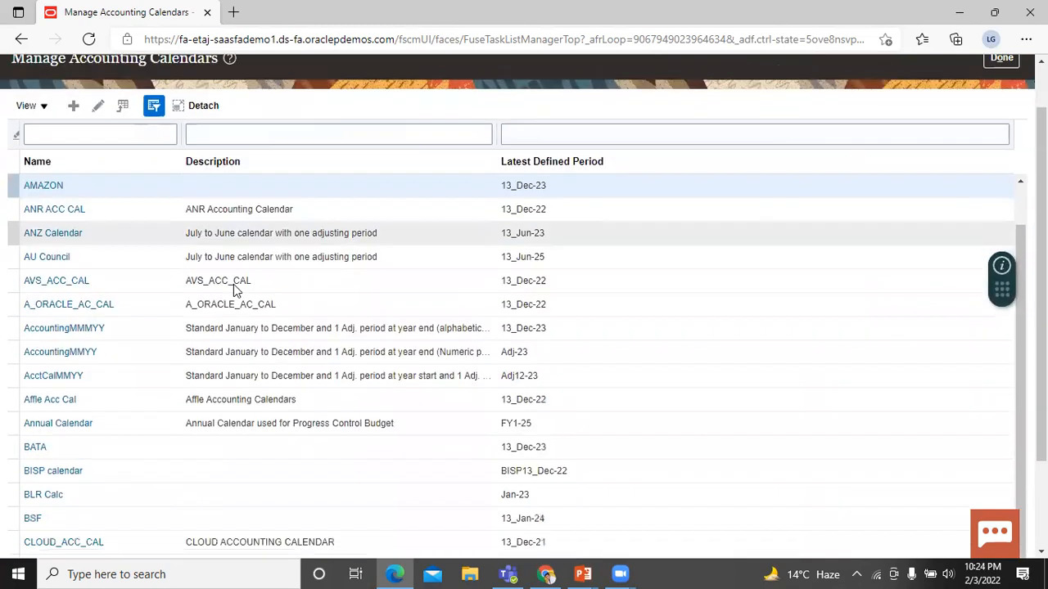
scroll("down", 3)
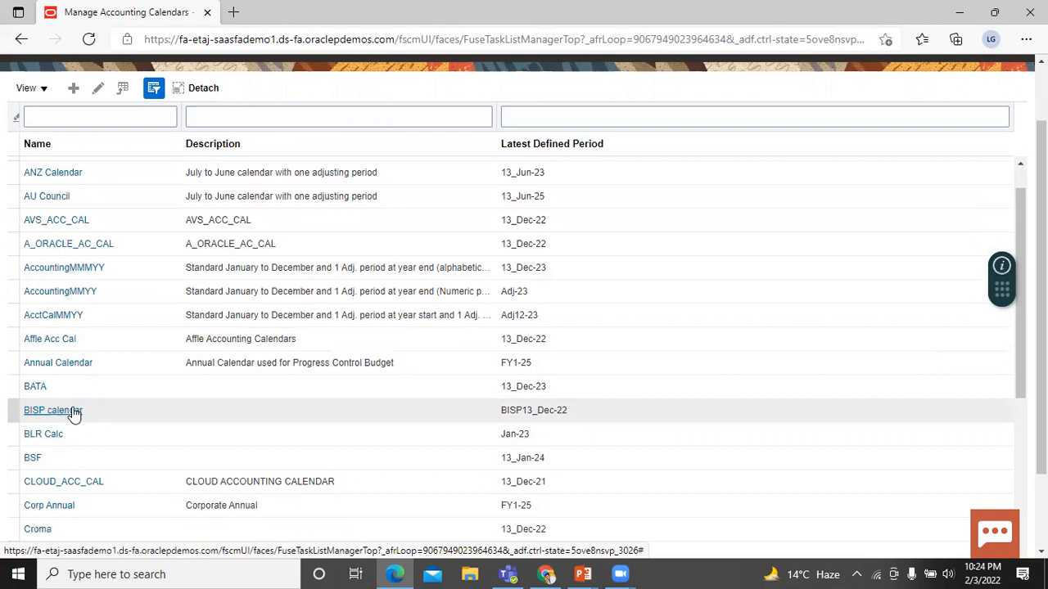
mouse_move(86, 397)
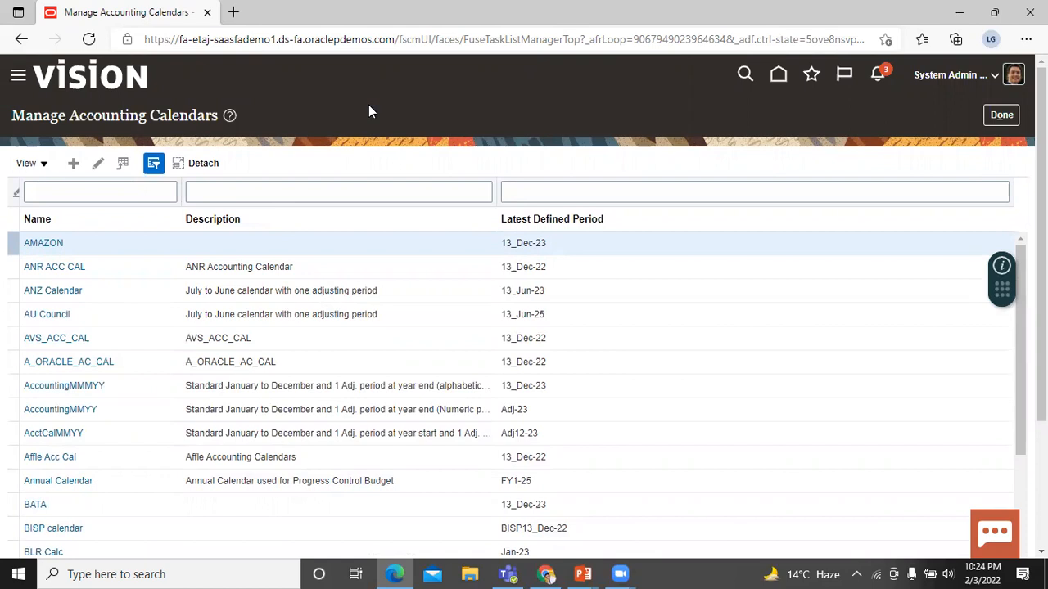
scroll("down", 3)
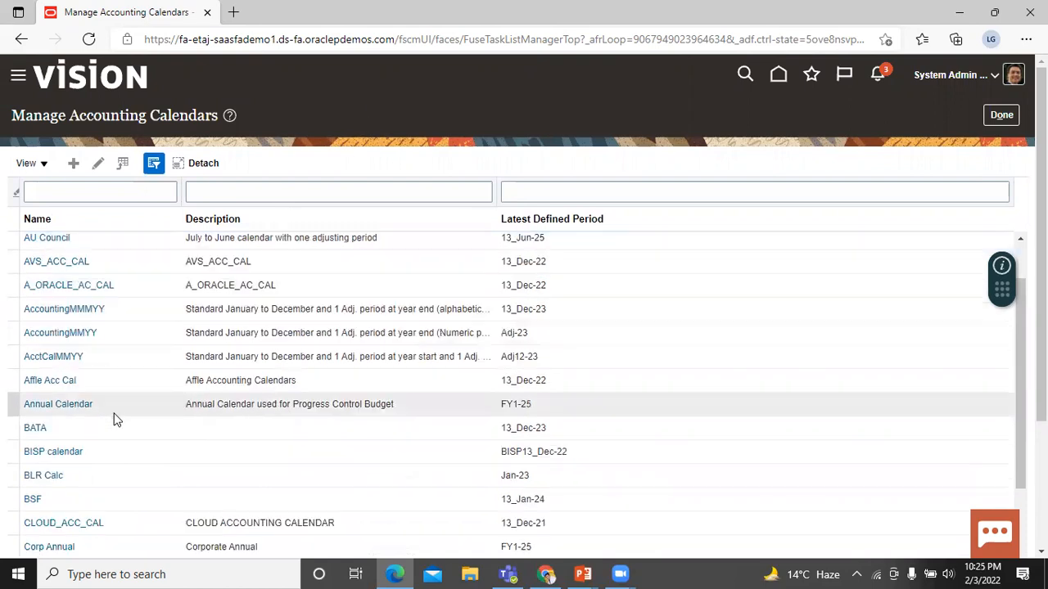
Step: Add the 2023 year to BISP calendar and save, extending periods to BISP13_Dec-23
left_click(53, 451)
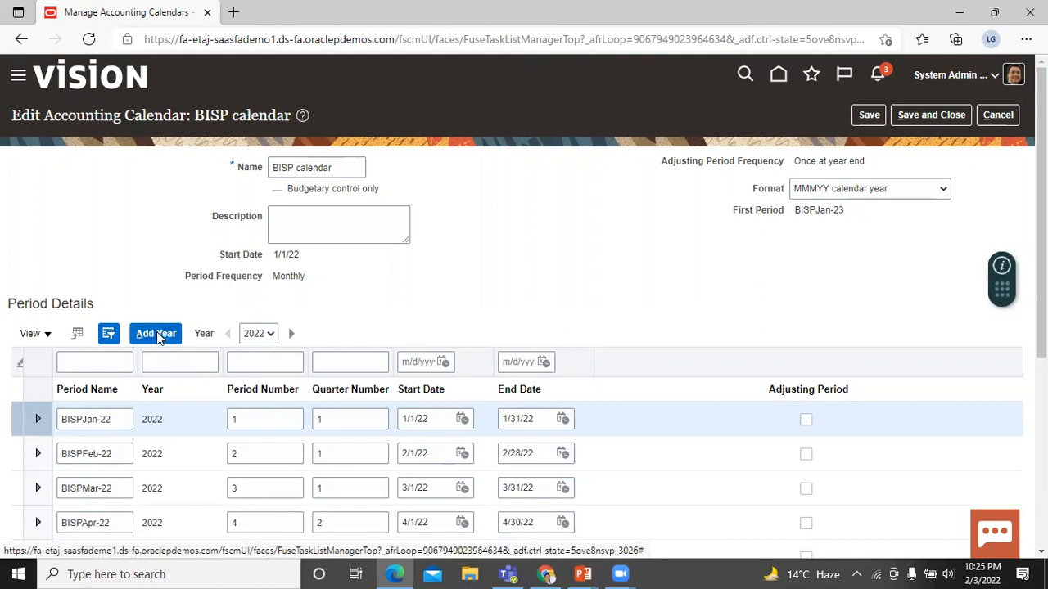
left_click(155, 333)
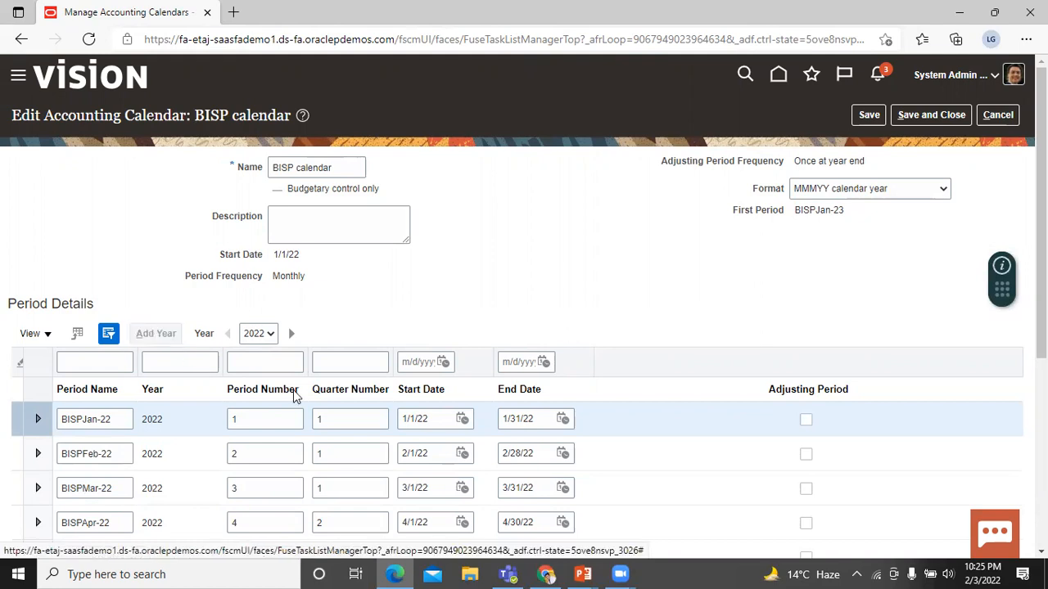
left_click(292, 334)
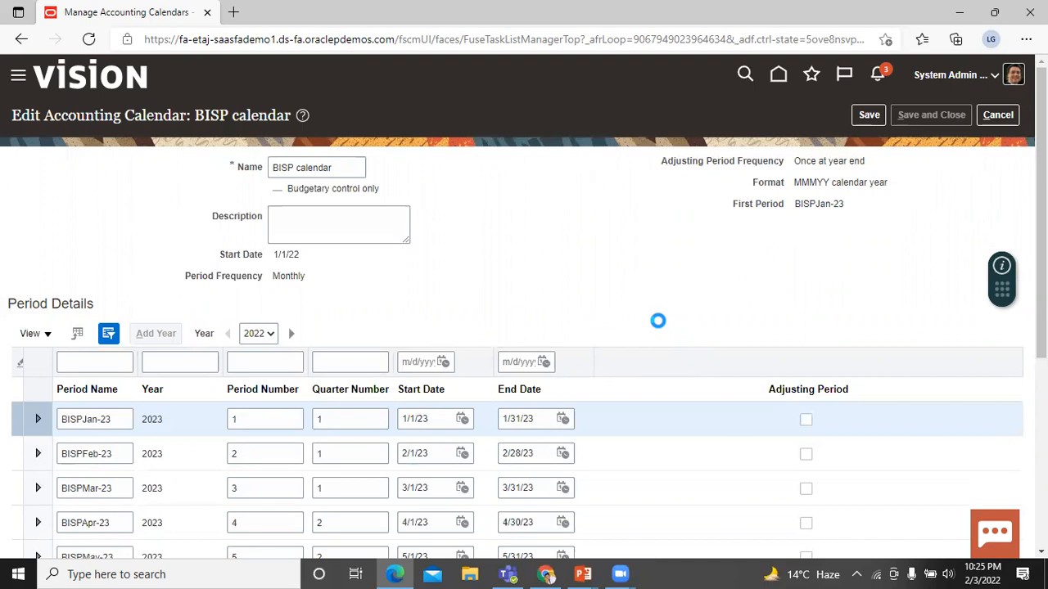
left_click(997, 115)
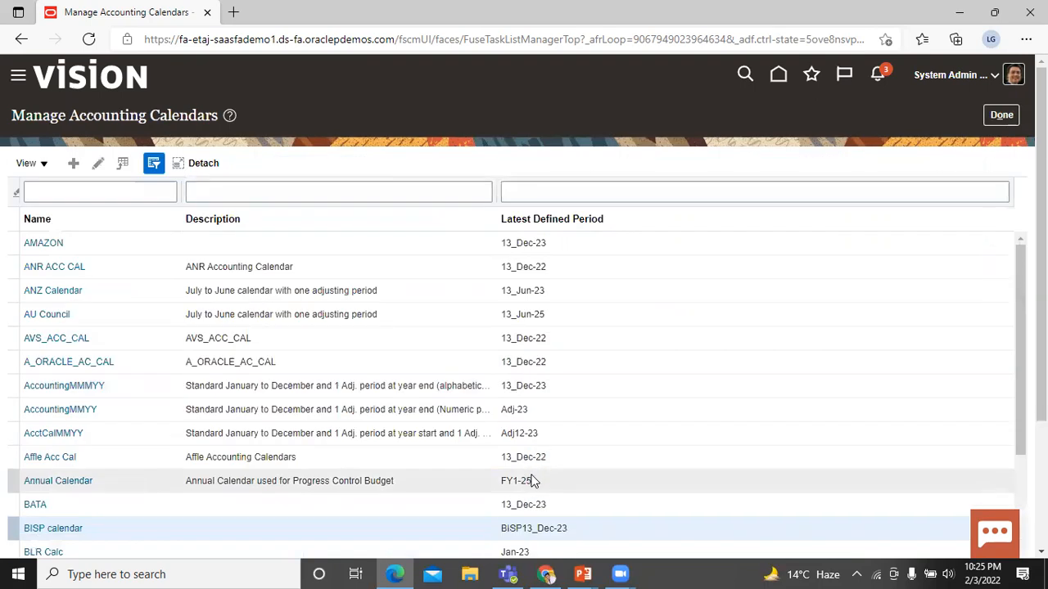